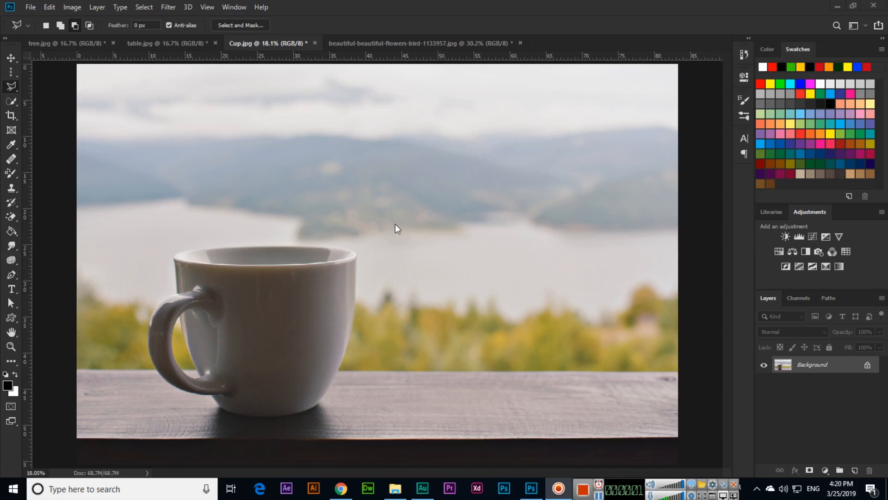
mouse_move(16, 88)
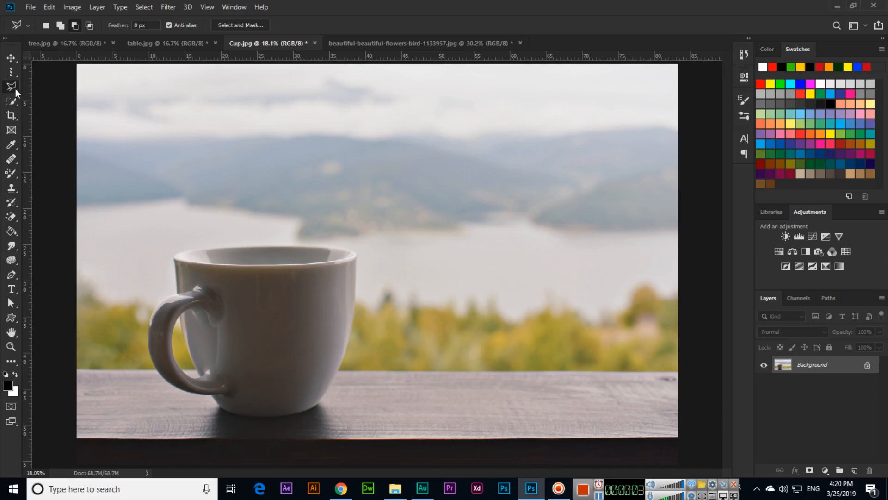
Switch to the Magnetic Lasso tool from the lasso group
left_click(11, 85)
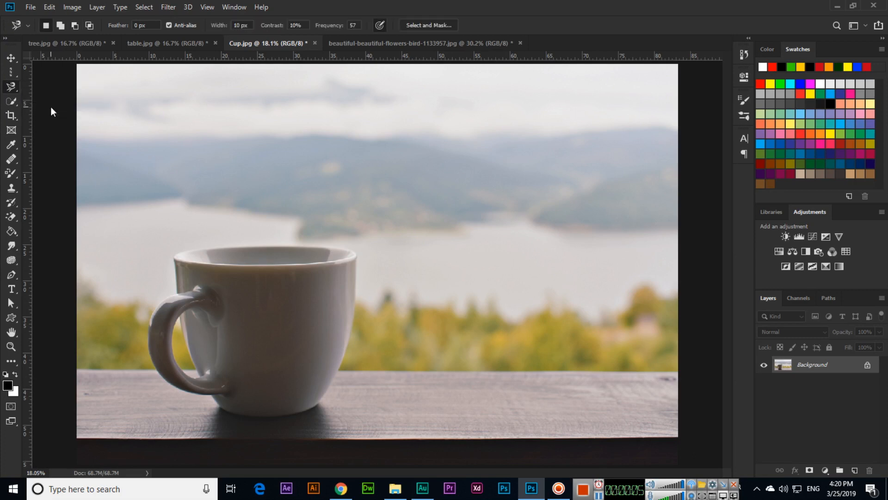
mouse_move(348, 361)
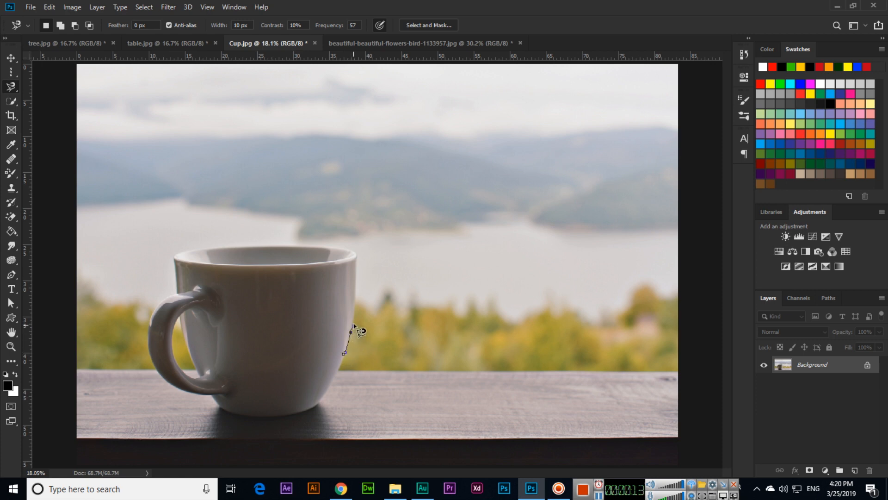
Anchor the magnetic outline at the right edge, rim corners, upper left edge and handle bottom
left_click(356, 267)
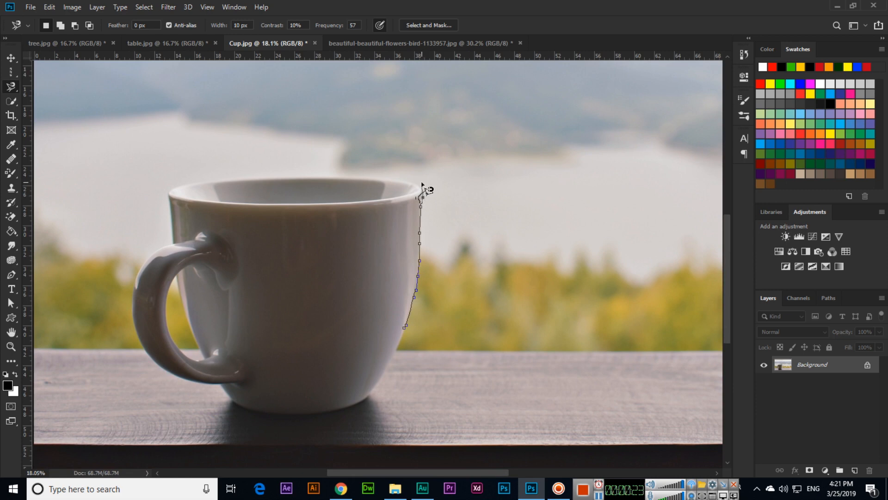
left_click(326, 181)
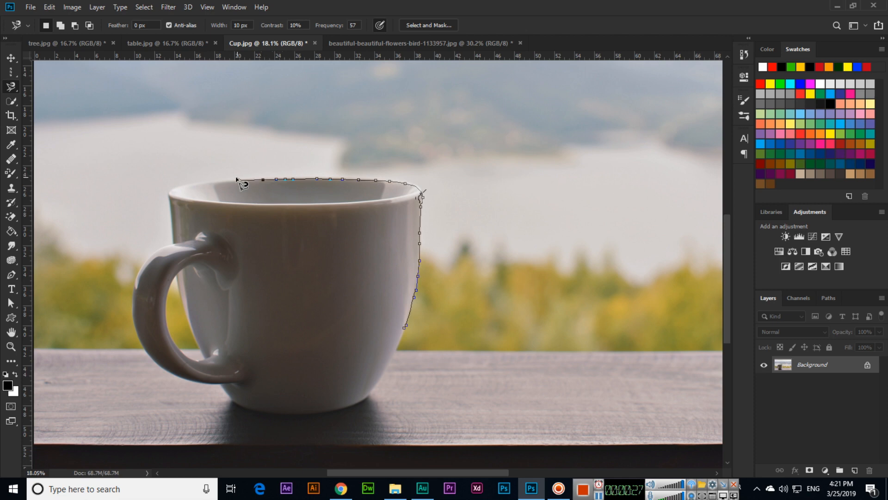
left_click(170, 195)
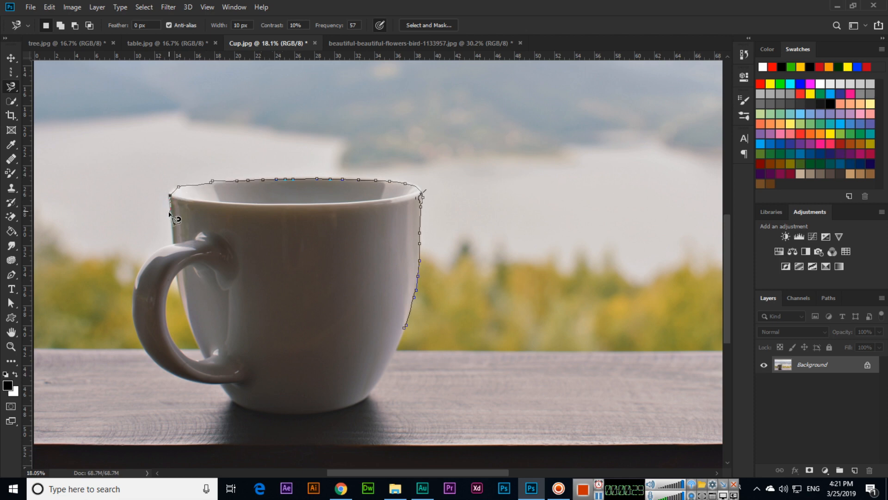
left_click(144, 261)
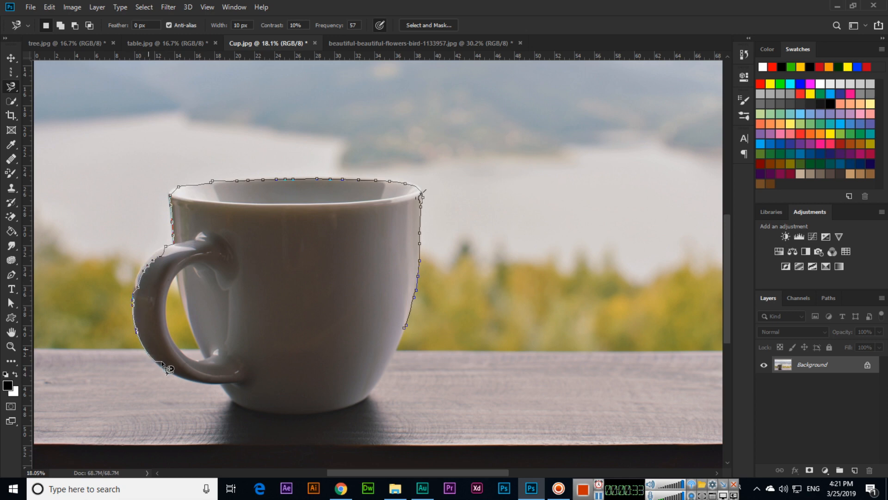
left_click(221, 388)
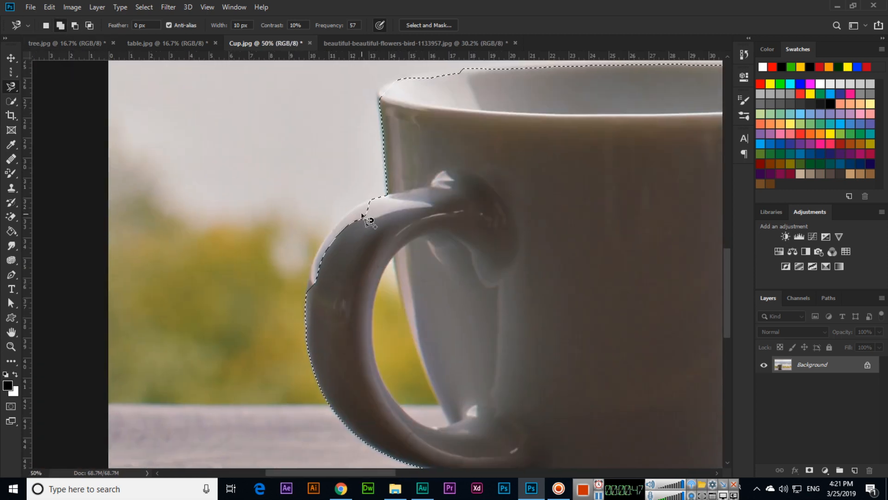
mouse_move(364, 214)
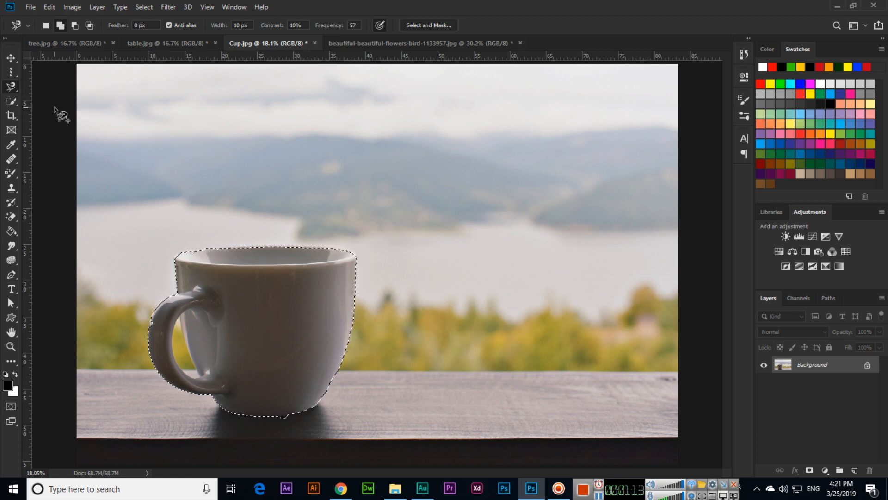
mouse_move(11, 87)
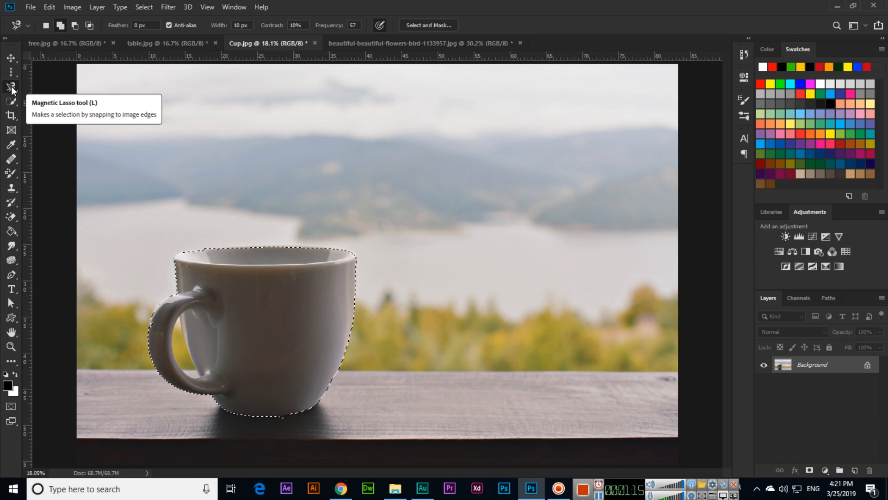